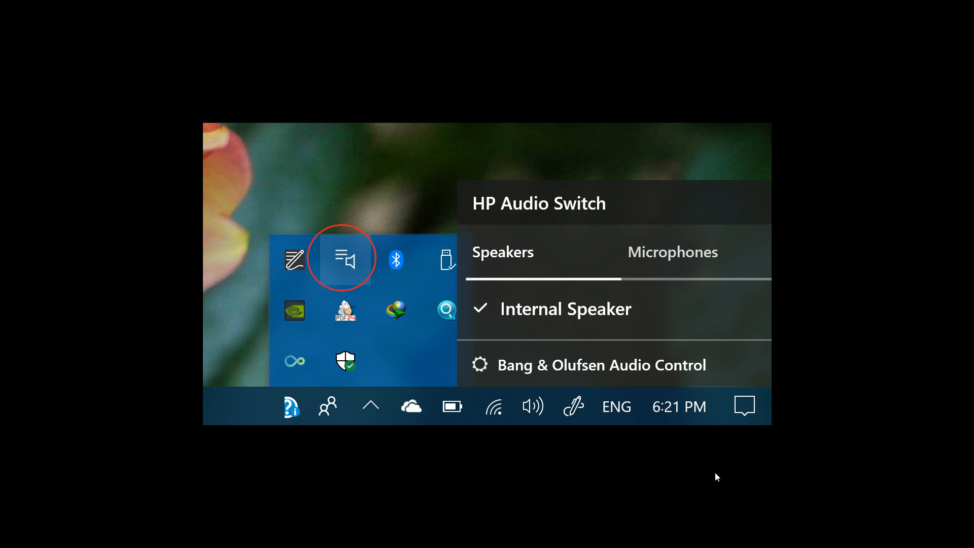
pyautogui.moveTo(739, 241)
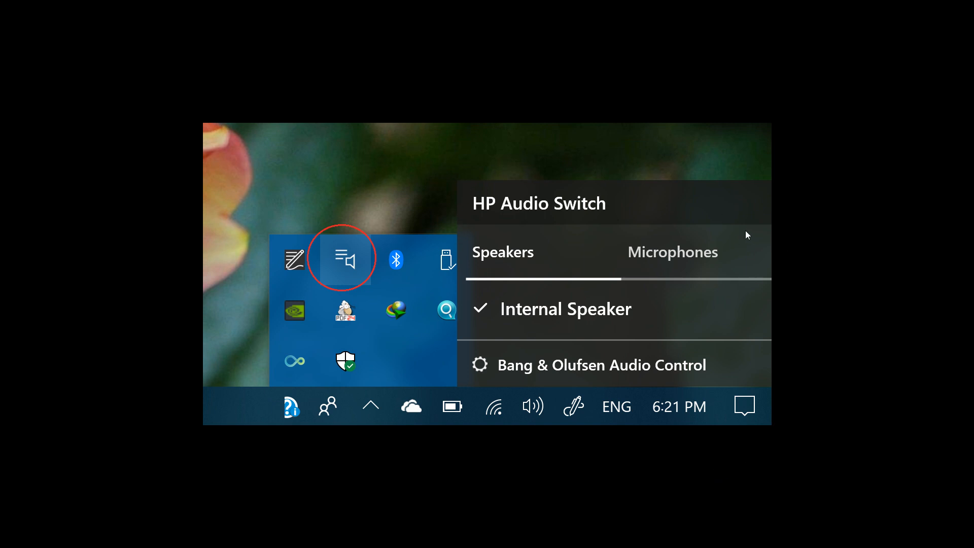
pyautogui.moveTo(673, 228)
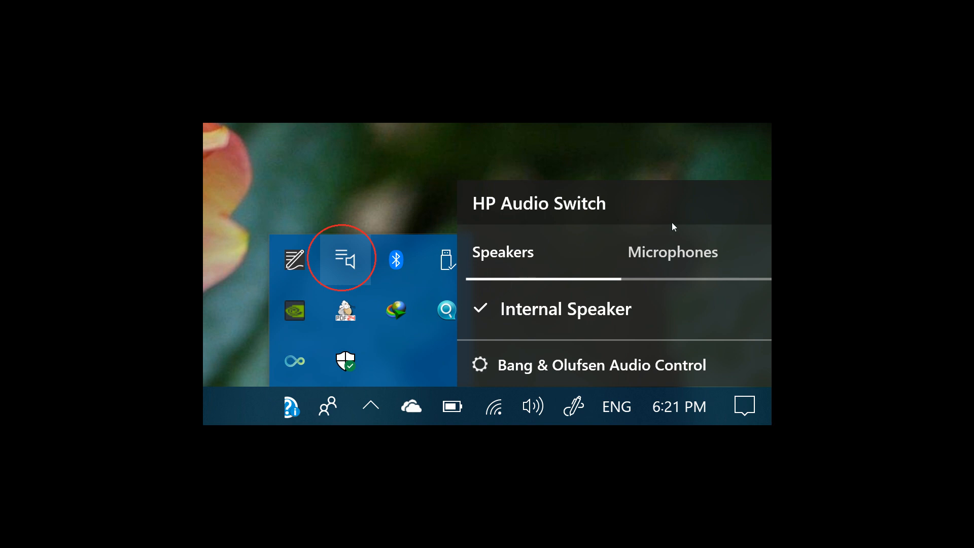
pyautogui.moveTo(740, 278)
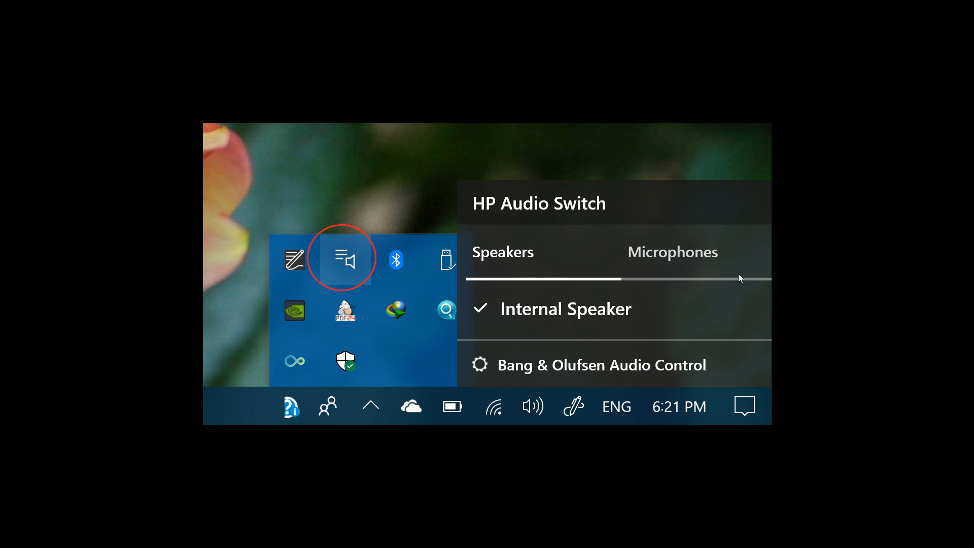
pyautogui.moveTo(533, 253)
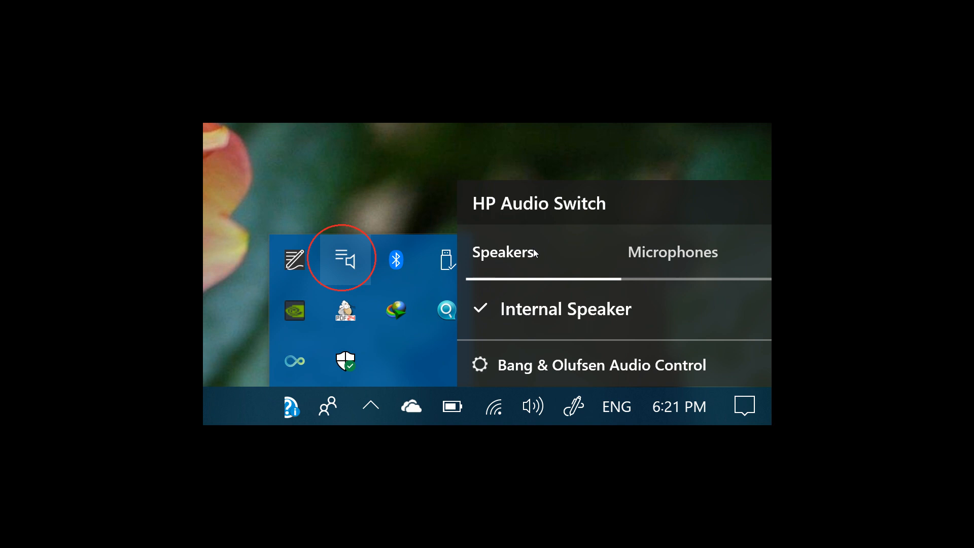
pyautogui.moveTo(719, 275)
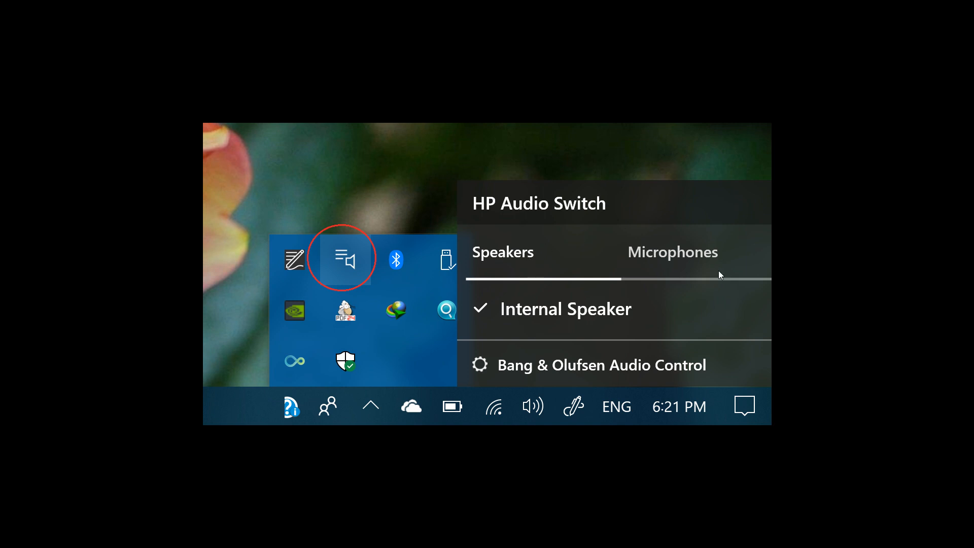
pyautogui.moveTo(648, 308)
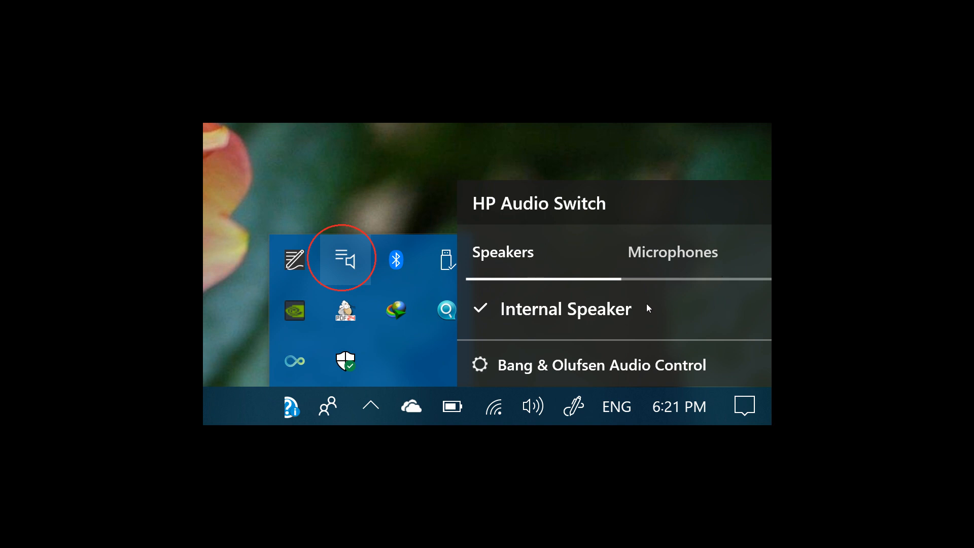
pyautogui.moveTo(668, 275)
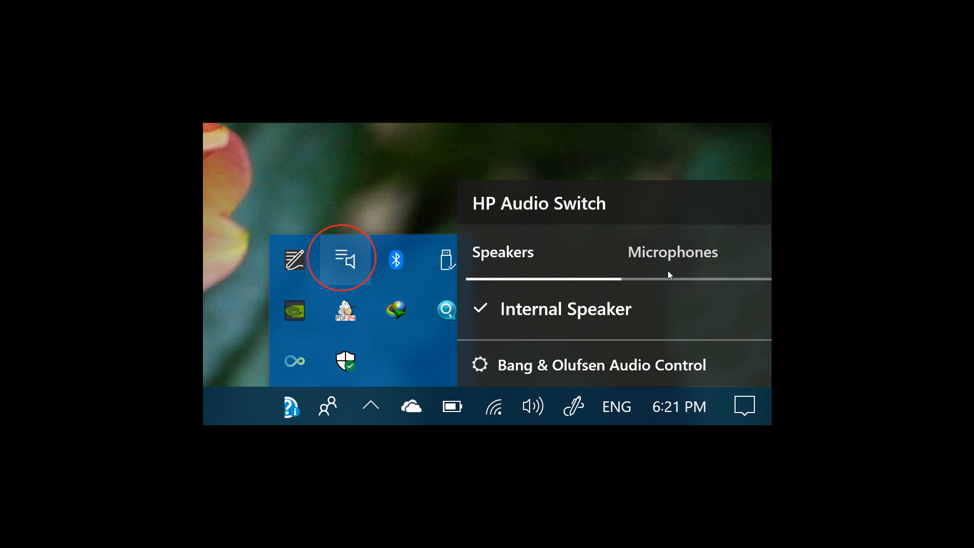
pyautogui.moveTo(690, 291)
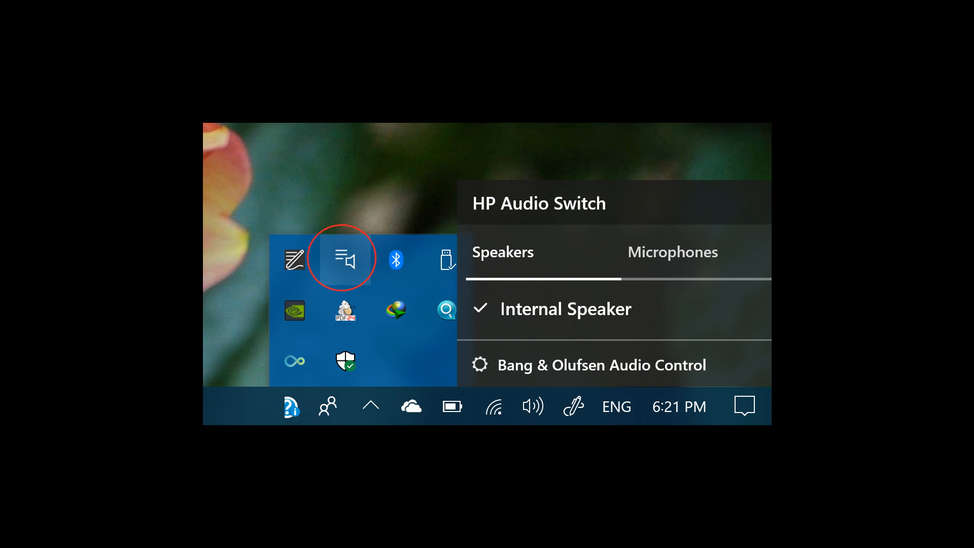
pyautogui.moveTo(457, 498)
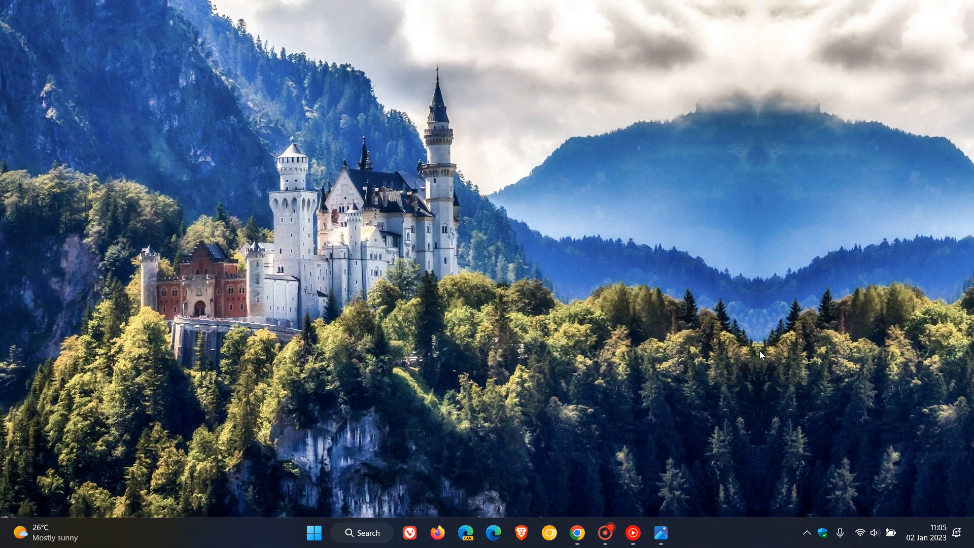
pyautogui.moveTo(669, 377)
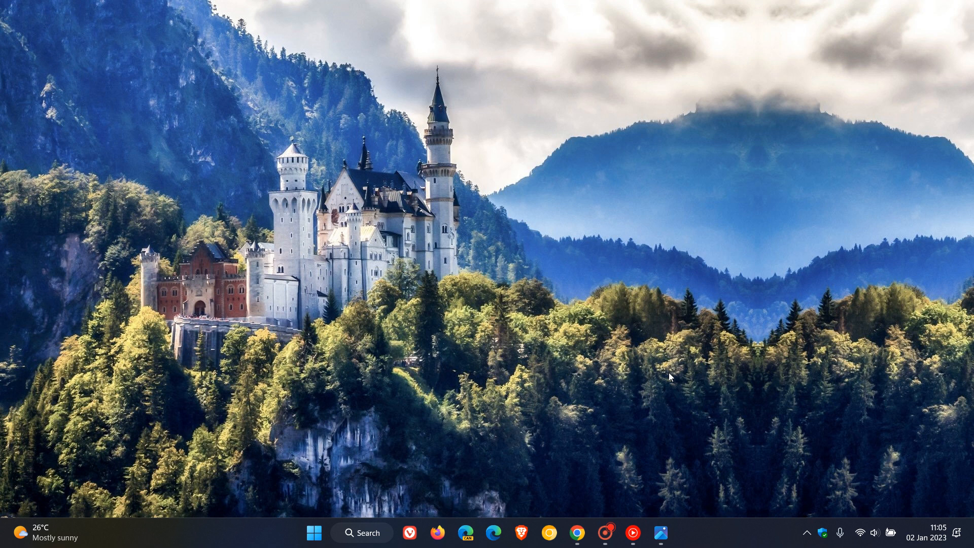
pyautogui.moveTo(718, 313)
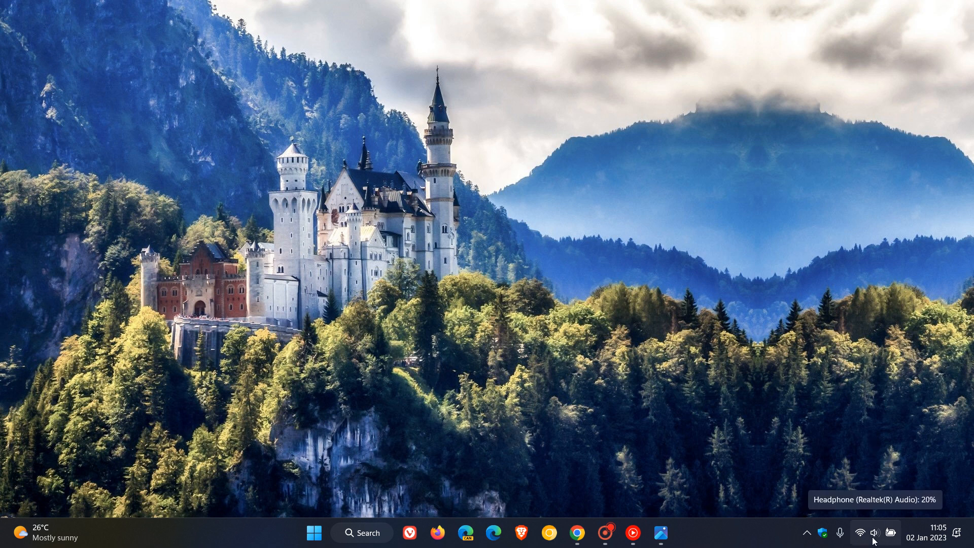
# Reach the HP Software and Drivers laptop identification page with product detection or serial entry.
pyautogui.click(876, 533)
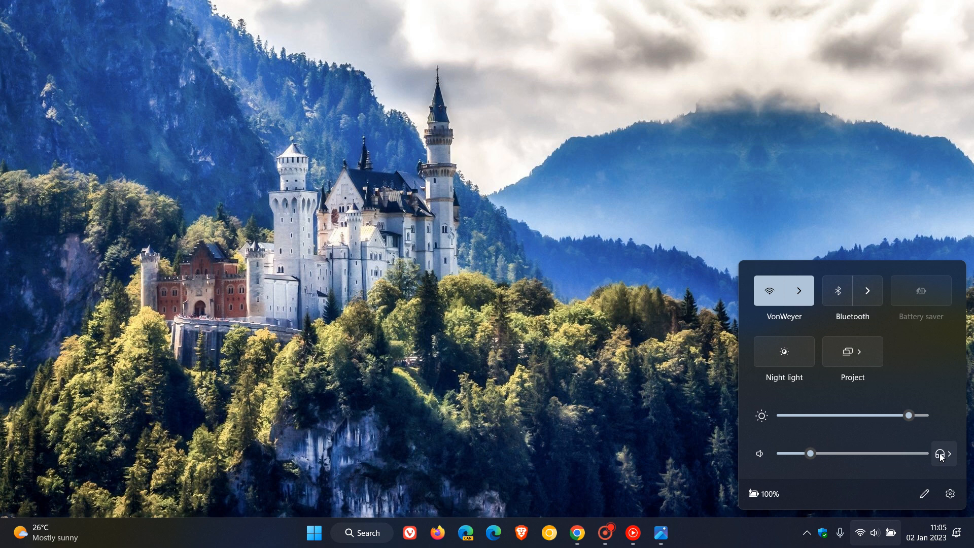
pyautogui.moveTo(949, 453)
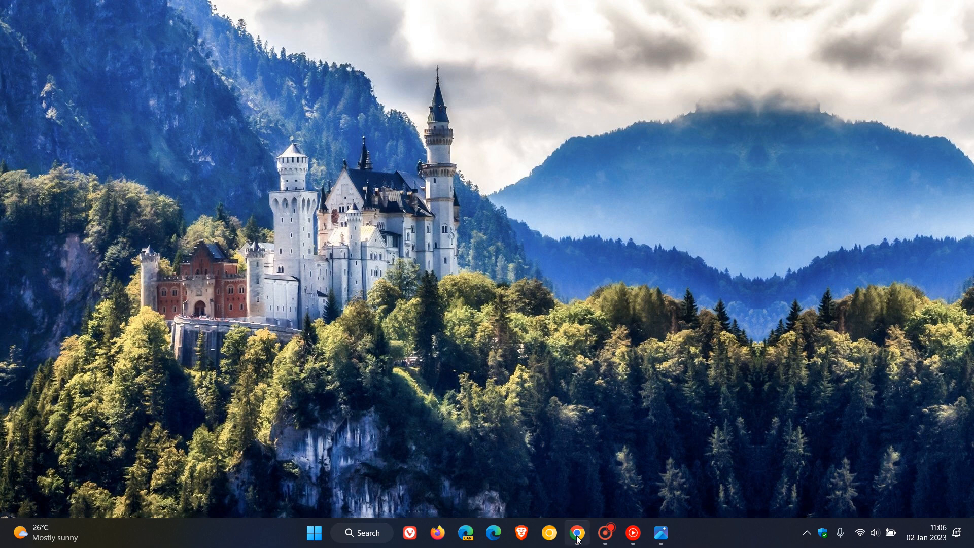
pyautogui.click(577, 532)
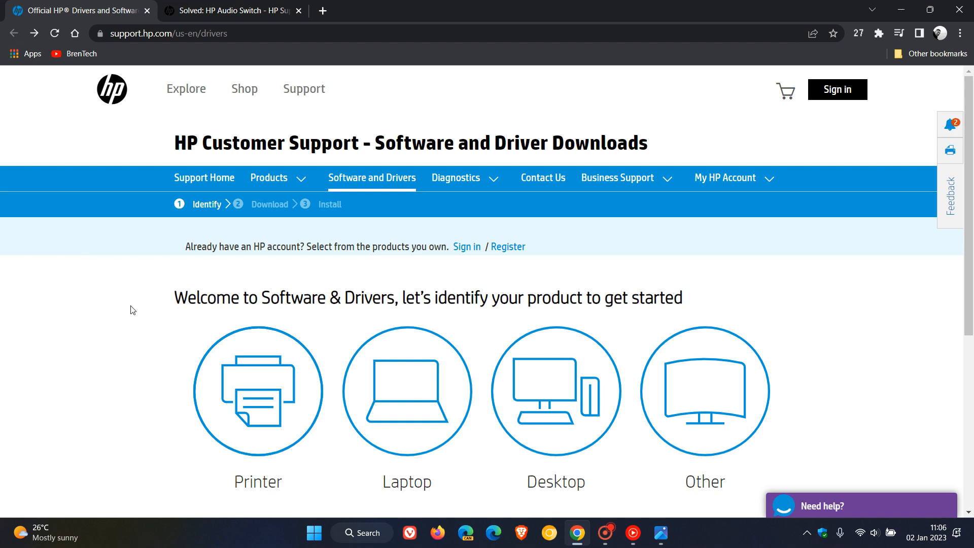
pyautogui.moveTo(448, 396)
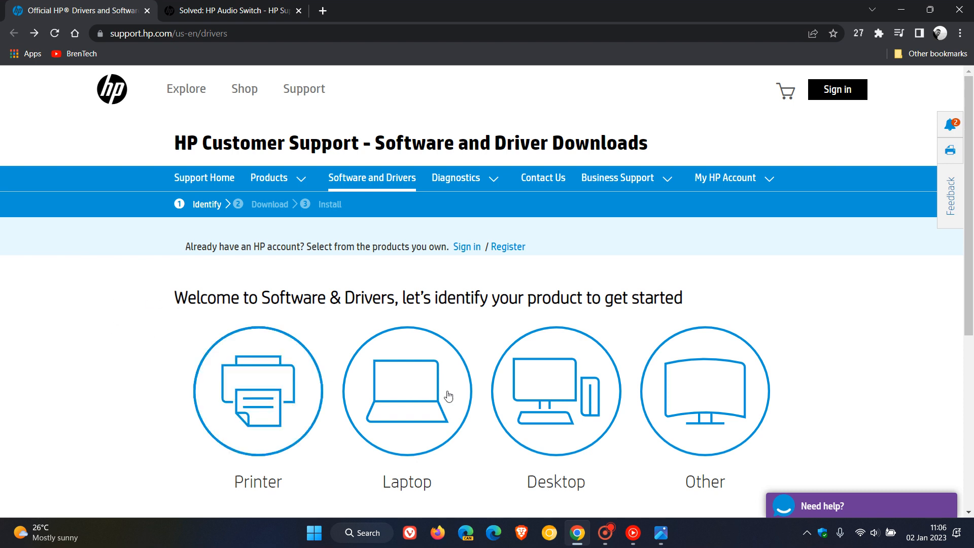
pyautogui.moveTo(414, 405)
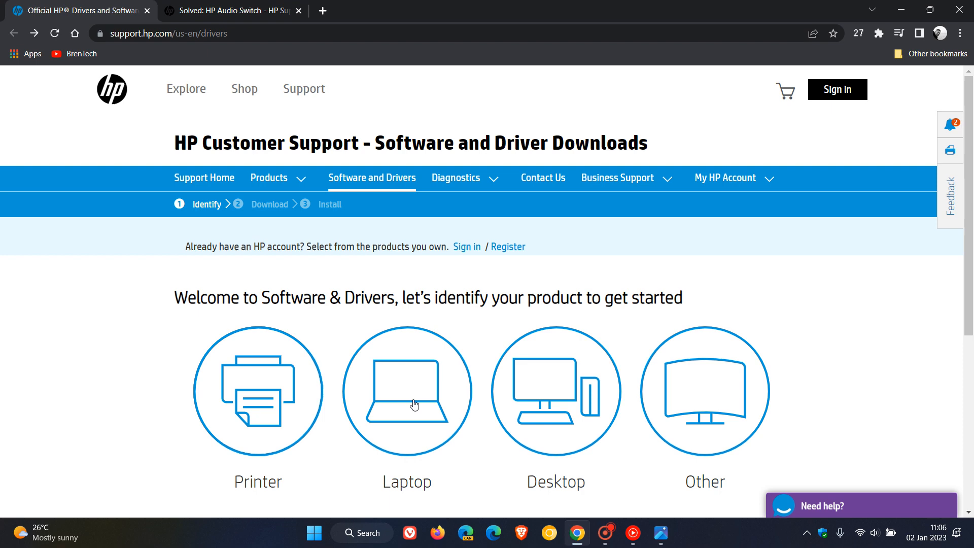
pyautogui.click(406, 390)
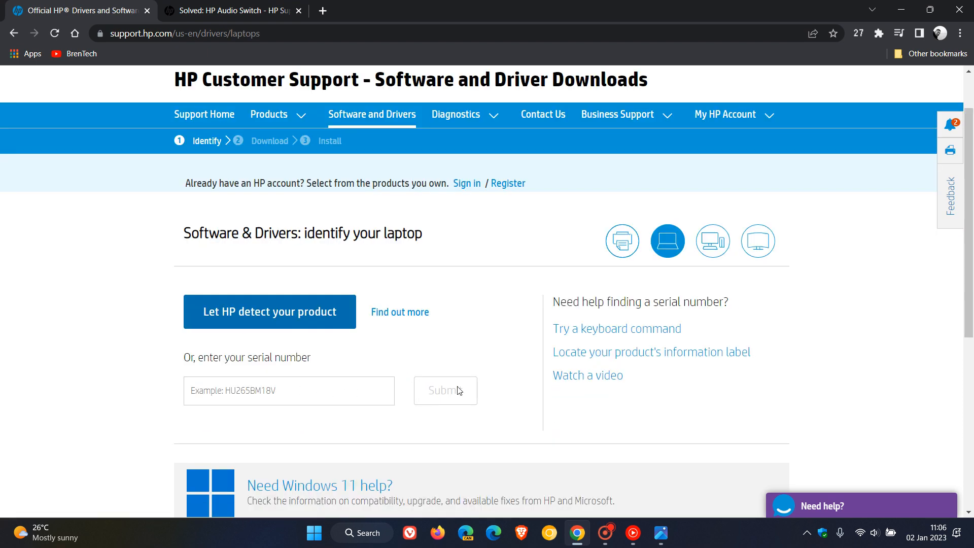
pyautogui.moveTo(504, 380)
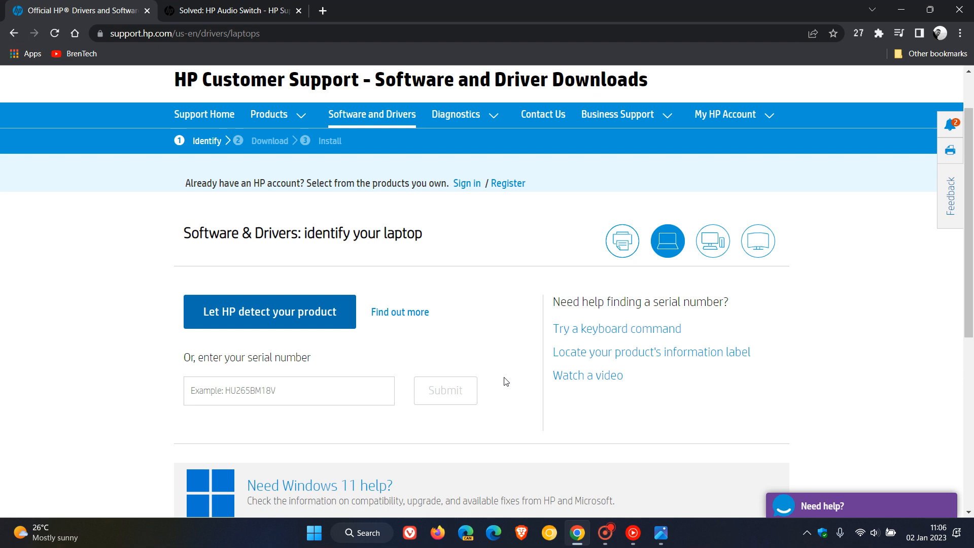
pyautogui.moveTo(493, 307)
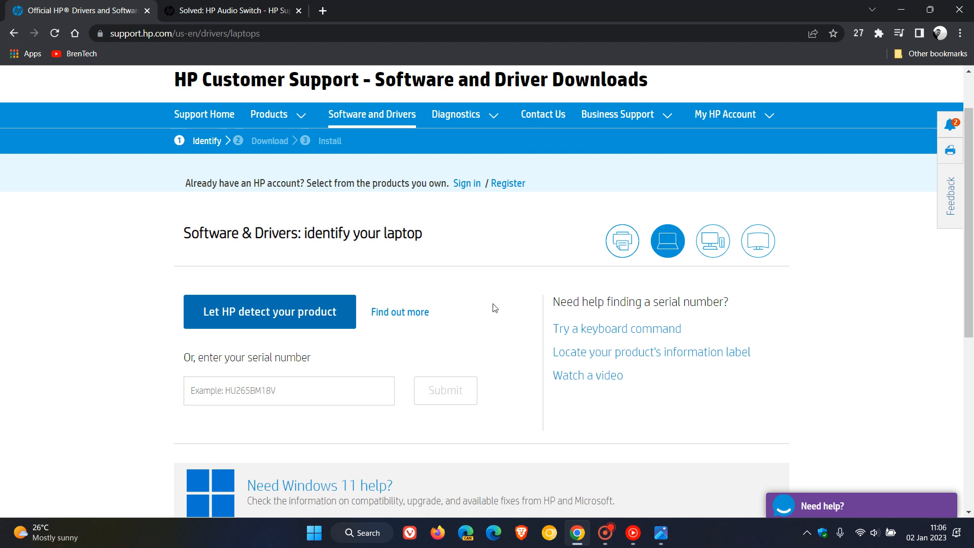
pyautogui.moveTo(491, 316)
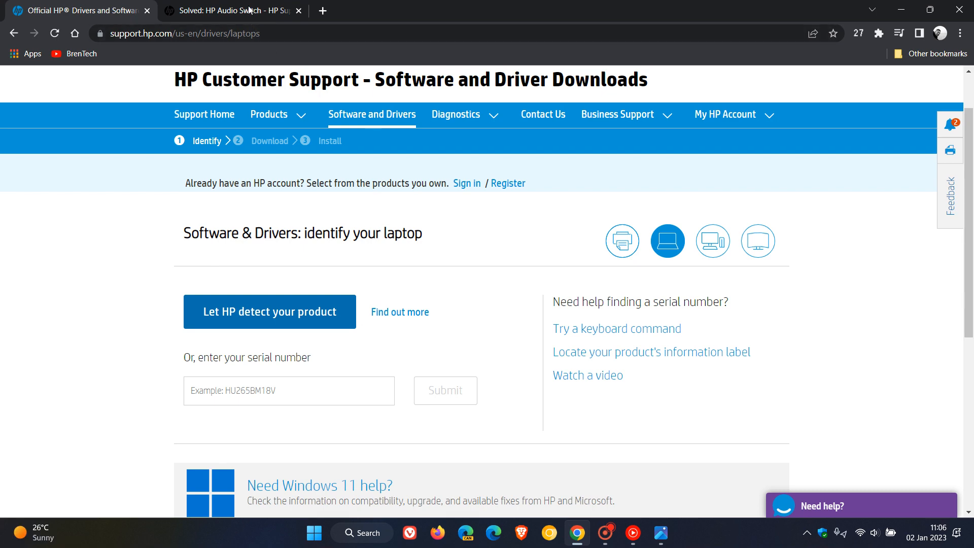
# Follow the forum's sp96765.exe installer link and cancel the duplicate Save As.
pyautogui.click(234, 10)
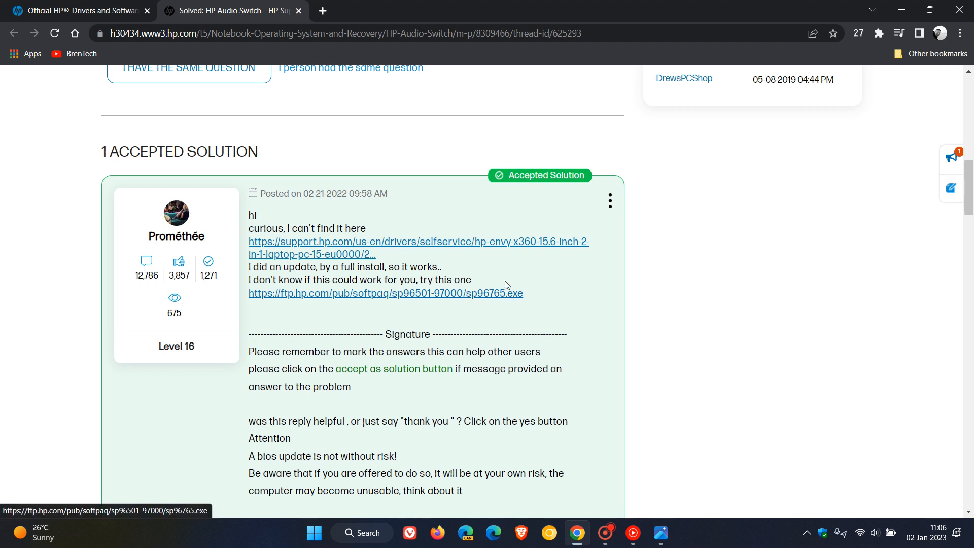
pyautogui.moveTo(703, 251)
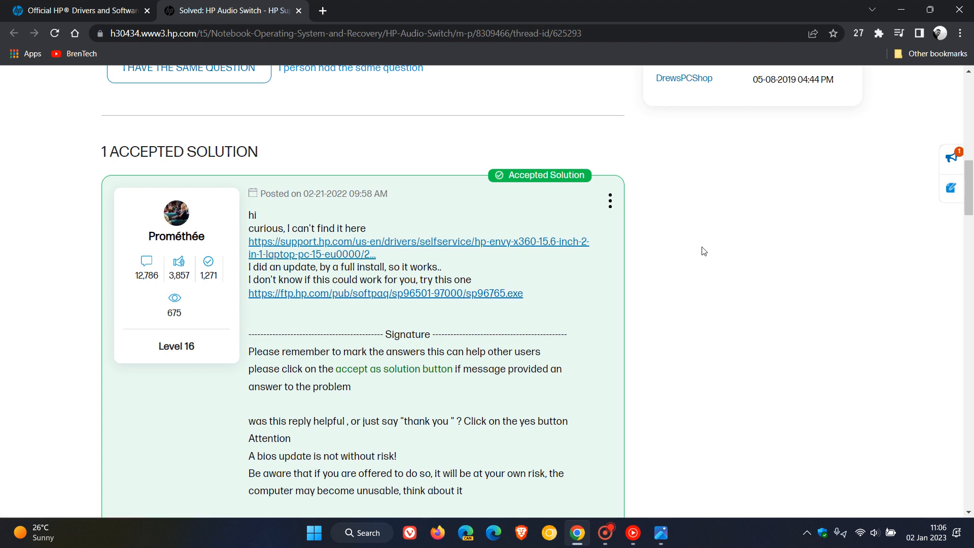
pyautogui.moveTo(486, 293)
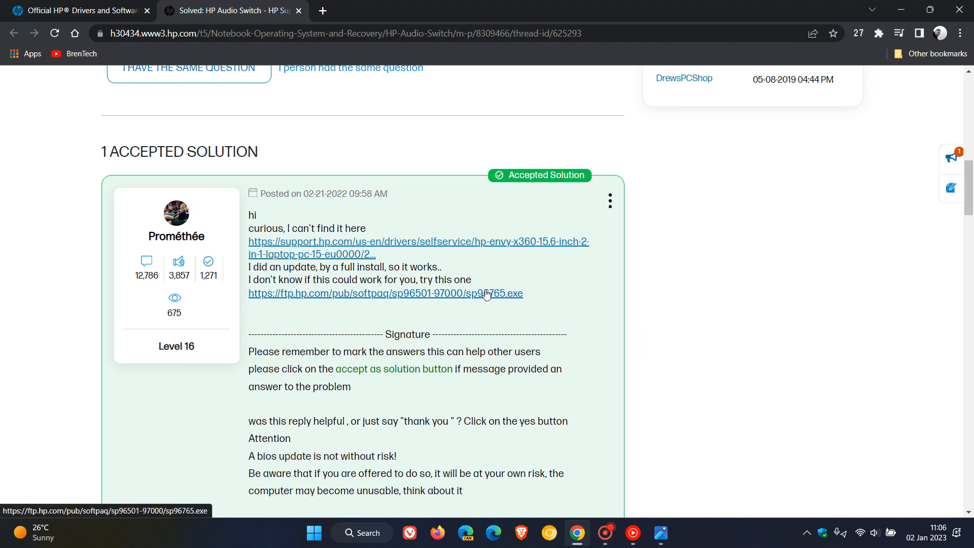
pyautogui.click(384, 293)
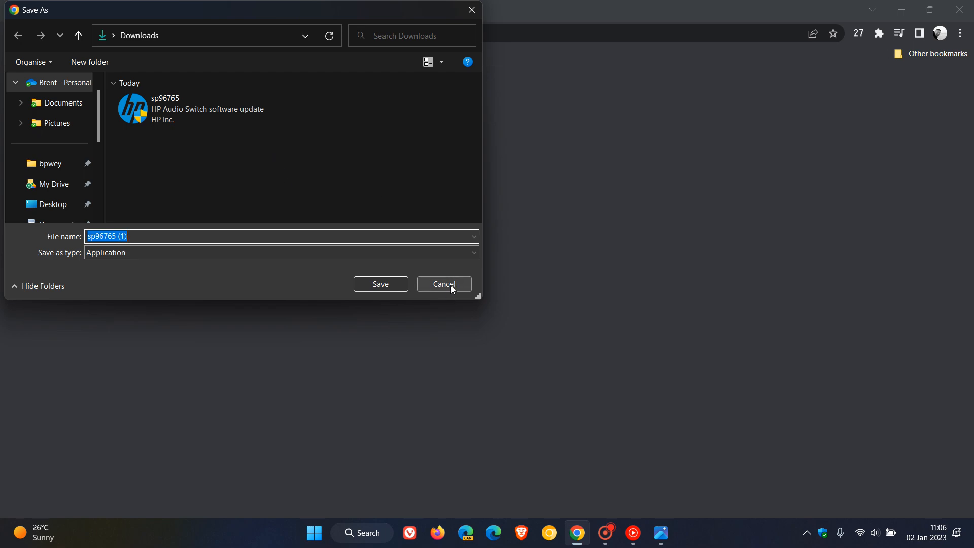
pyautogui.click(444, 284)
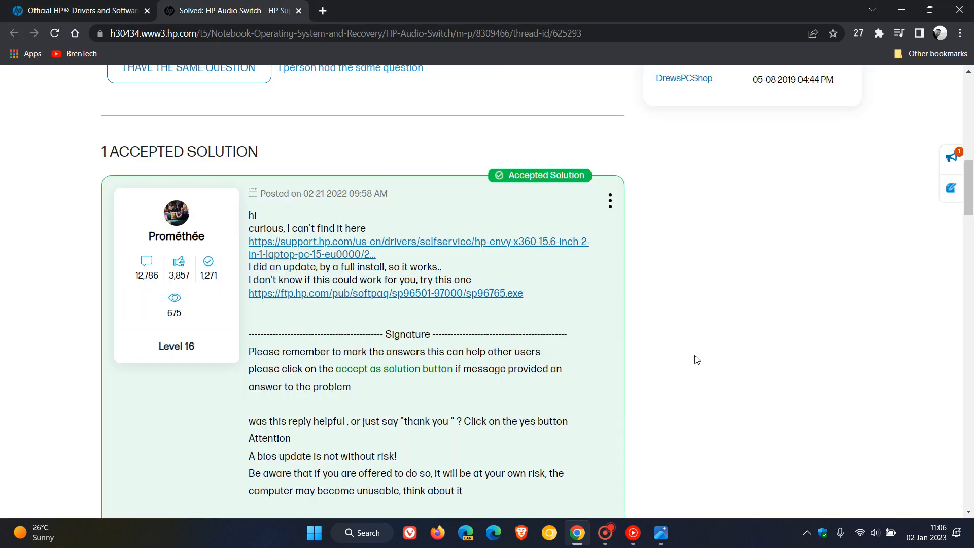
# Show the Downloads folder holding today's sp96765 HP Audio Switch installer.
pyautogui.click(314, 532)
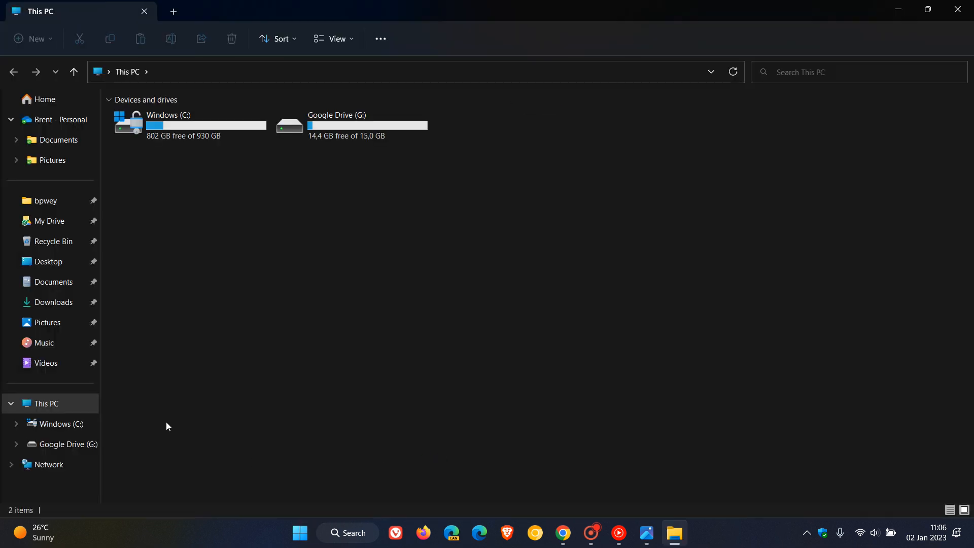
pyautogui.click(54, 302)
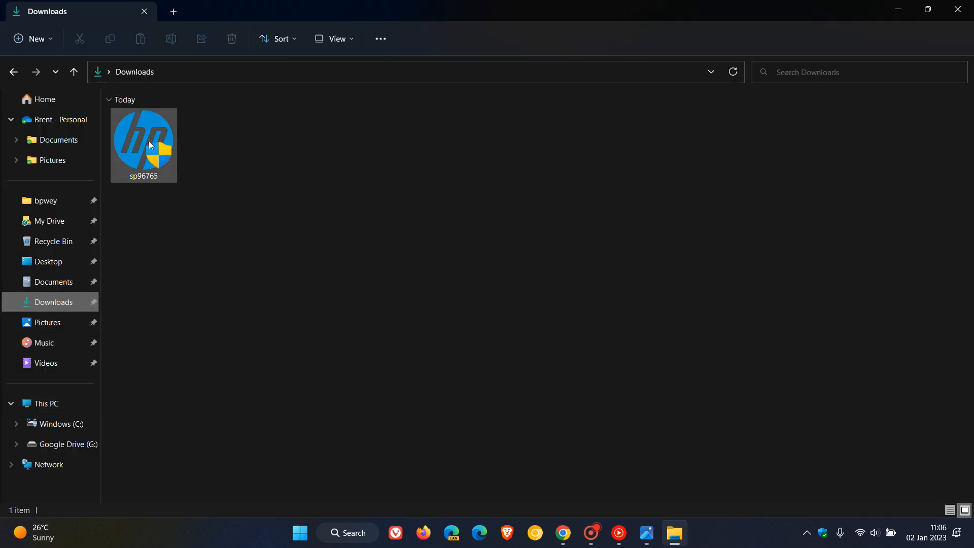
pyautogui.moveTo(144, 143)
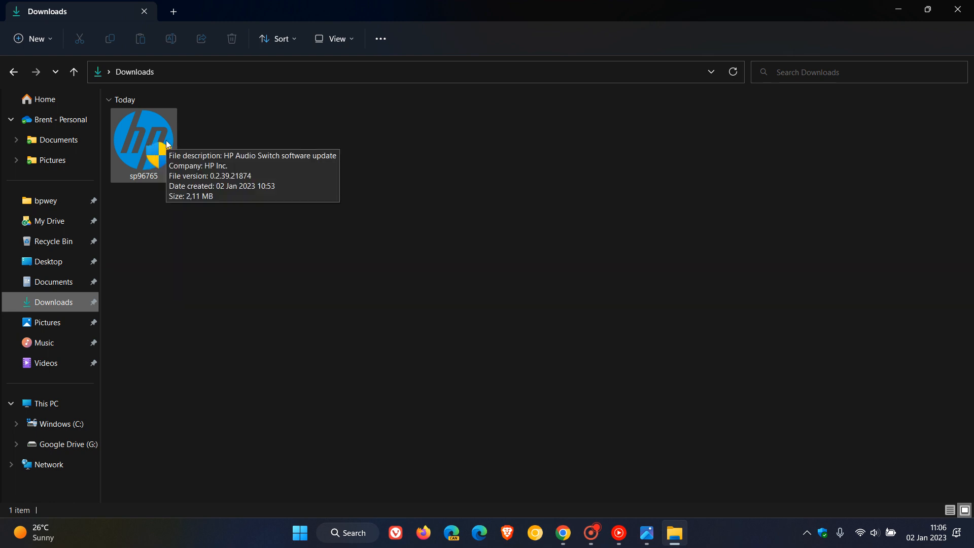
pyautogui.moveTo(630, 275)
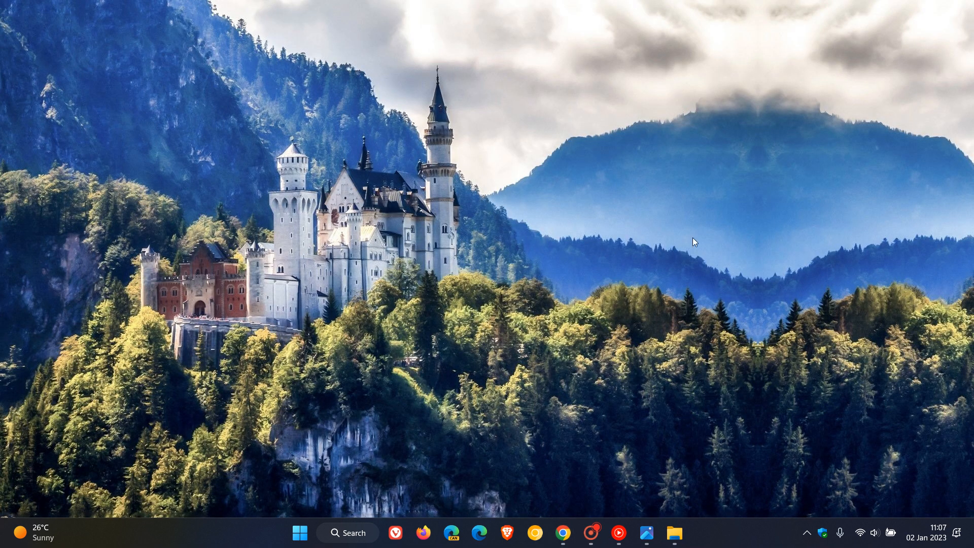
pyautogui.moveTo(627, 228)
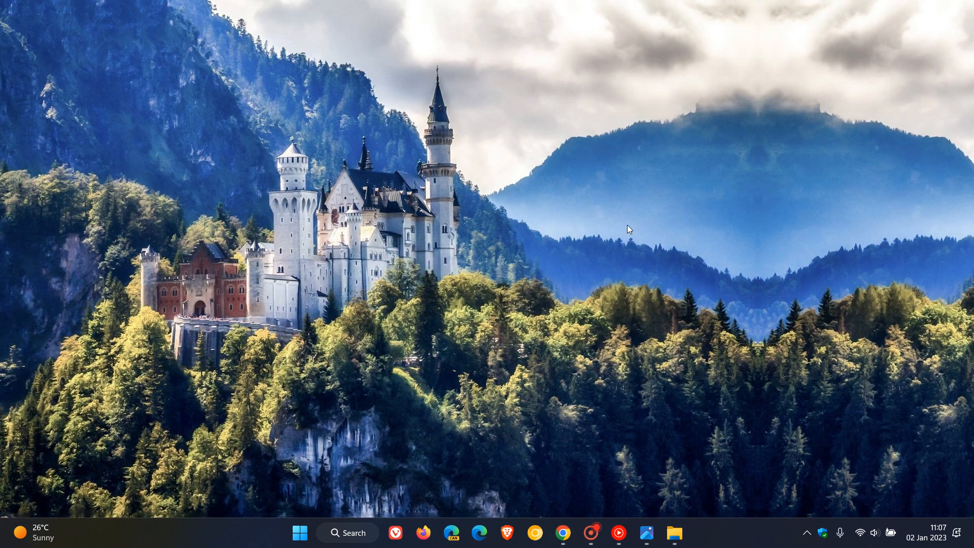